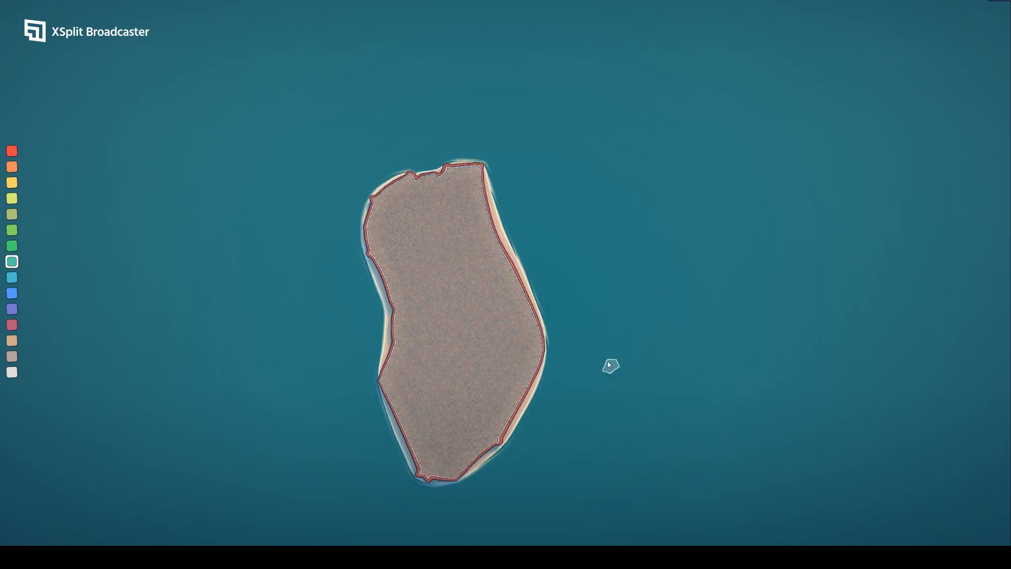
pyautogui.moveTo(661, 232)
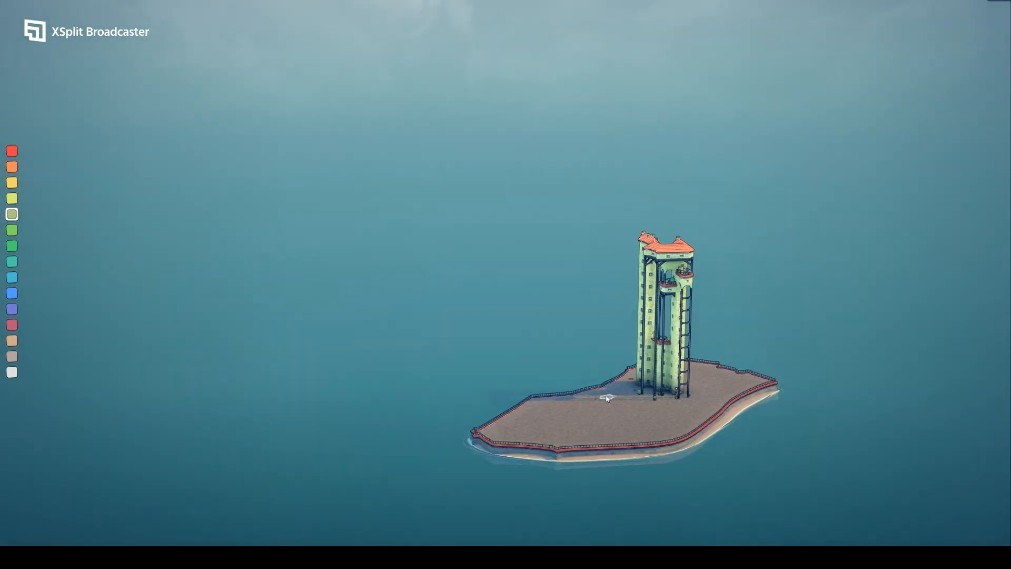
pyautogui.click(598, 398)
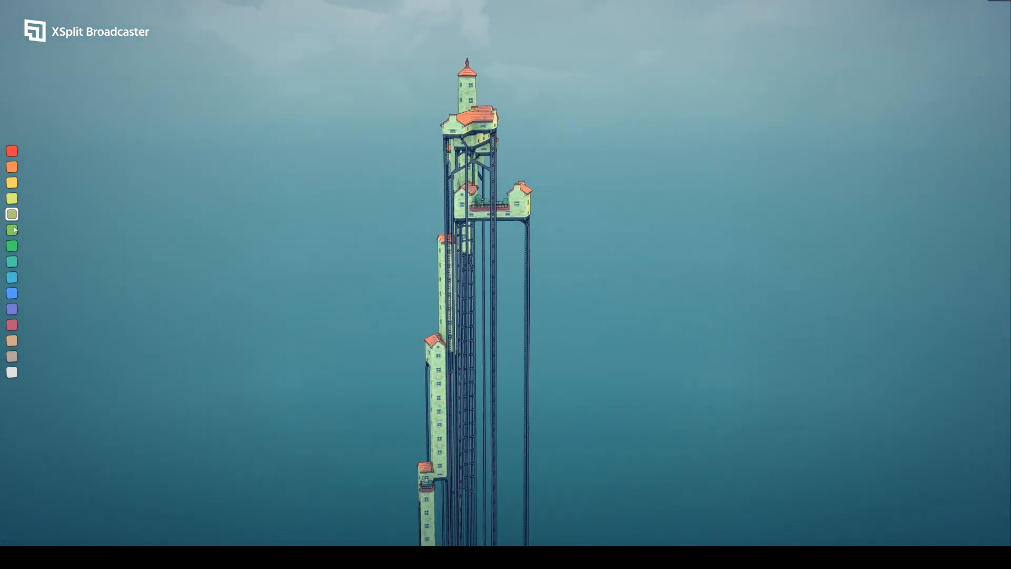
# Step: Build stilted mint-green blocks with arching walkways and a winding red-roofed path over the water
pyautogui.click(12, 230)
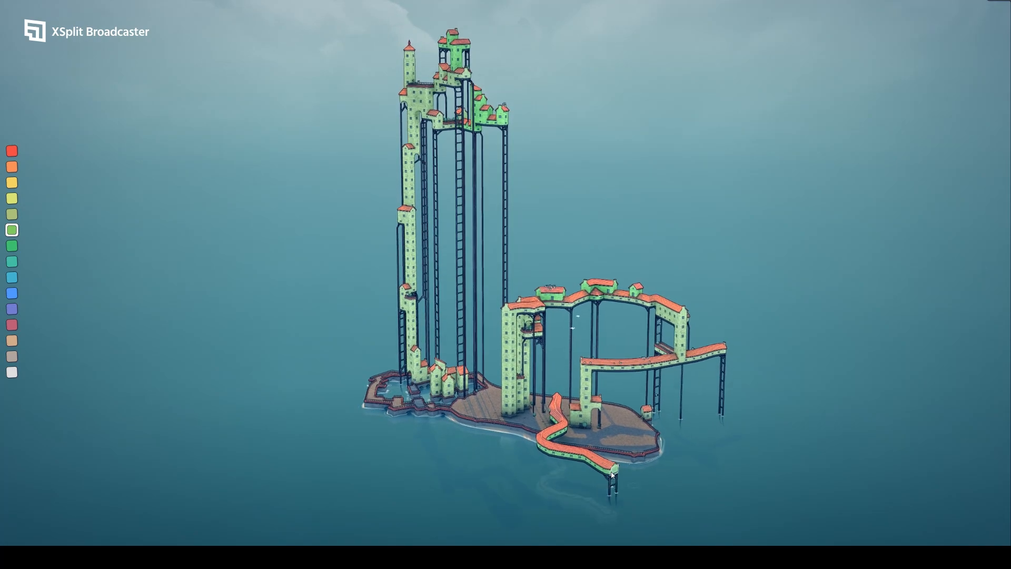
# Step: Orbit and zoom out to view the winding red path reaching into the sea
pyautogui.moveTo(611, 470); pyautogui.dragTo(536, 510)
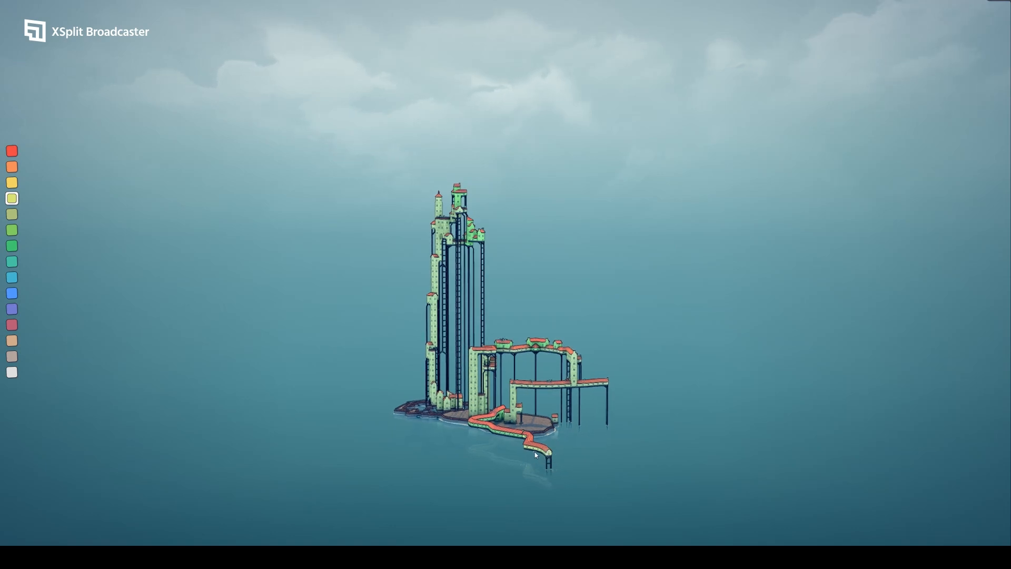
pyautogui.moveTo(550, 464)
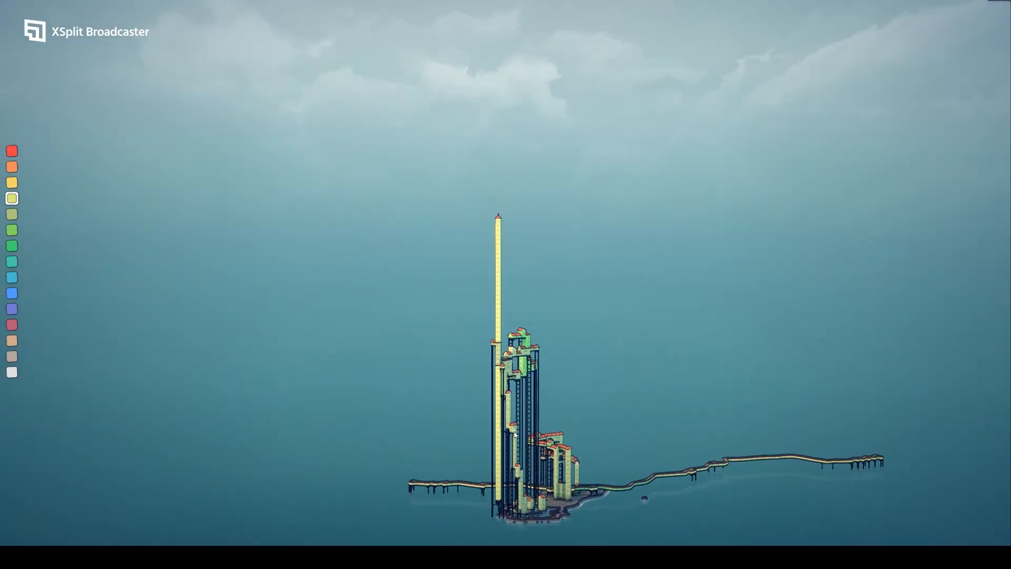
pyautogui.moveTo(497, 520)
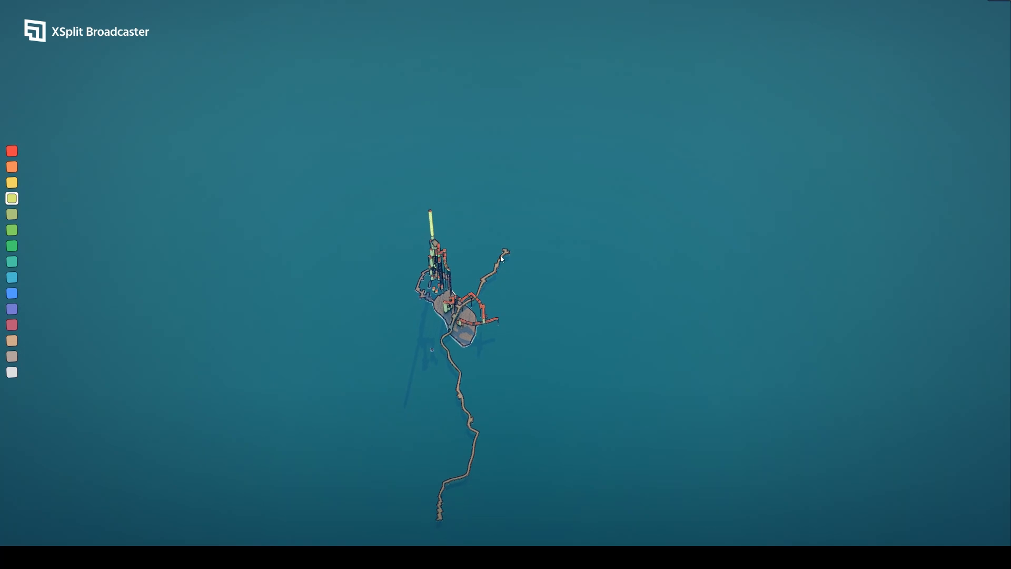
pyautogui.moveTo(507, 398)
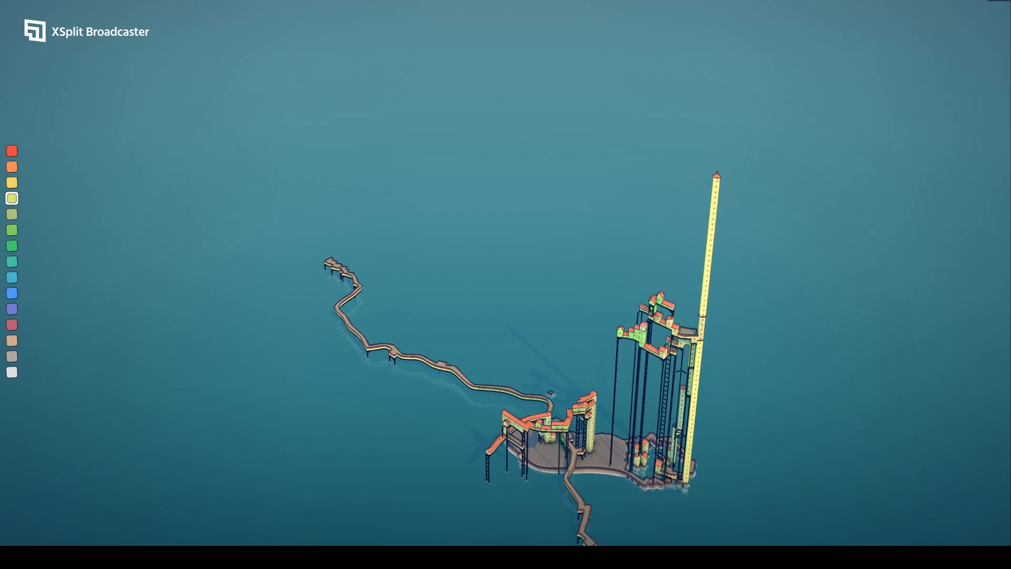
pyautogui.moveTo(684, 360)
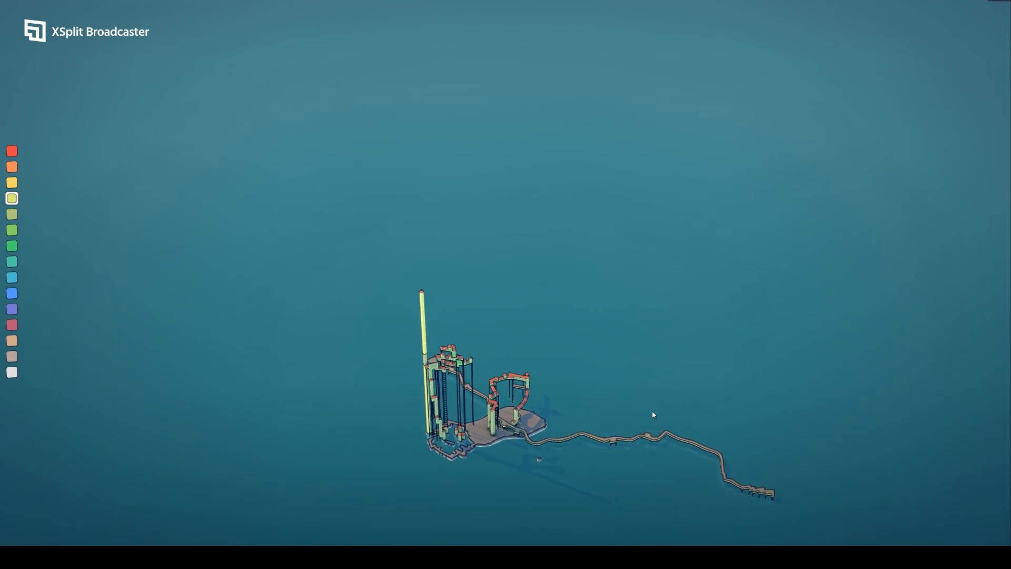
pyautogui.moveTo(490, 147)
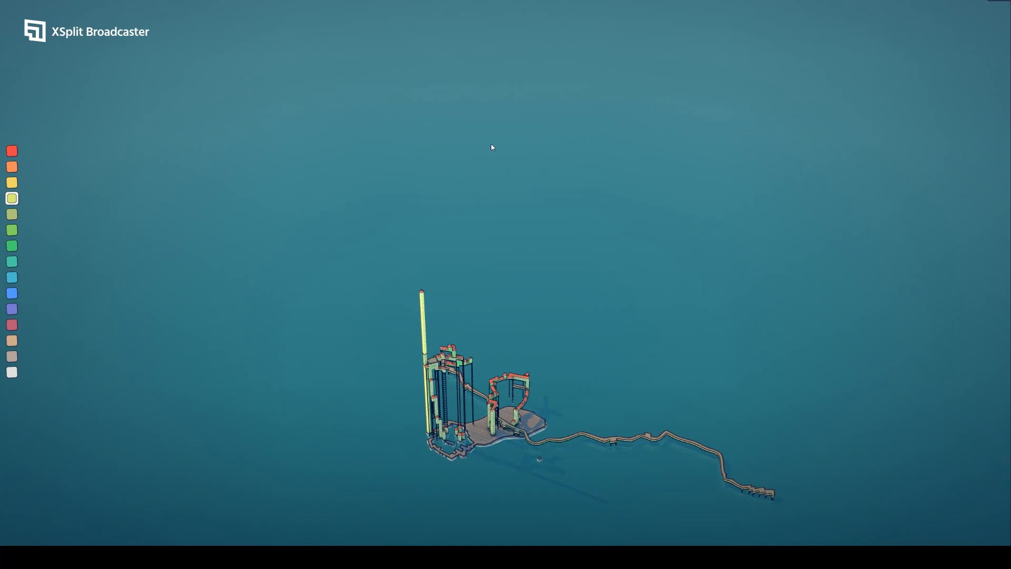